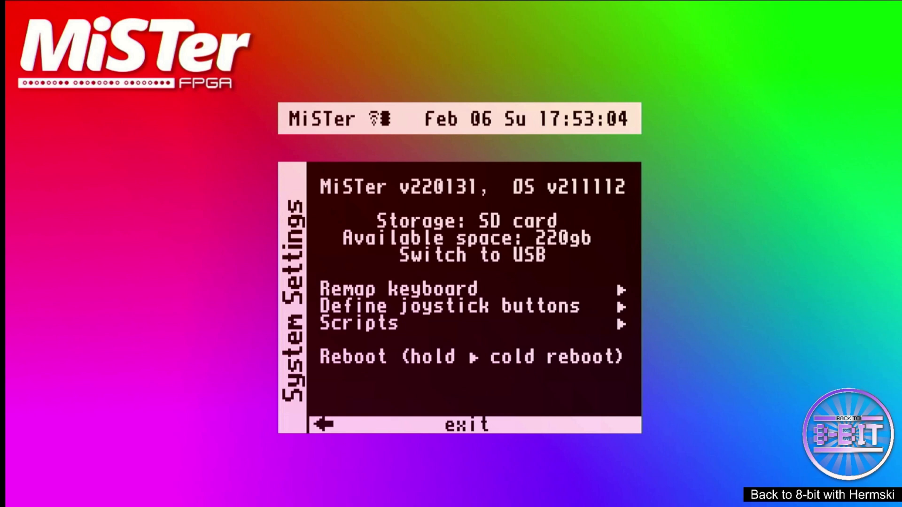
Enter the Scripts list and scroll down past ftp_on toward the samba scripts
{"action": "key", "text": "down"}
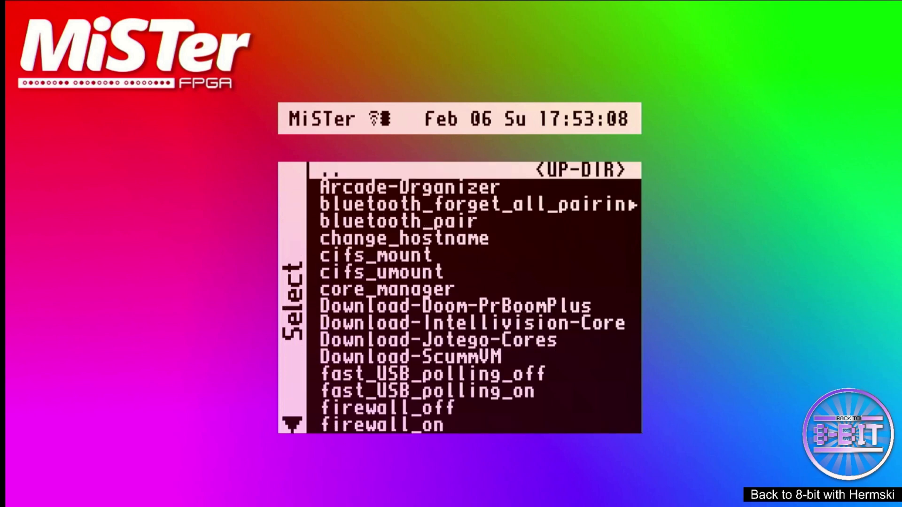
{"action": "scroll", "scroll_direction": "down", "scroll_amount": 3}
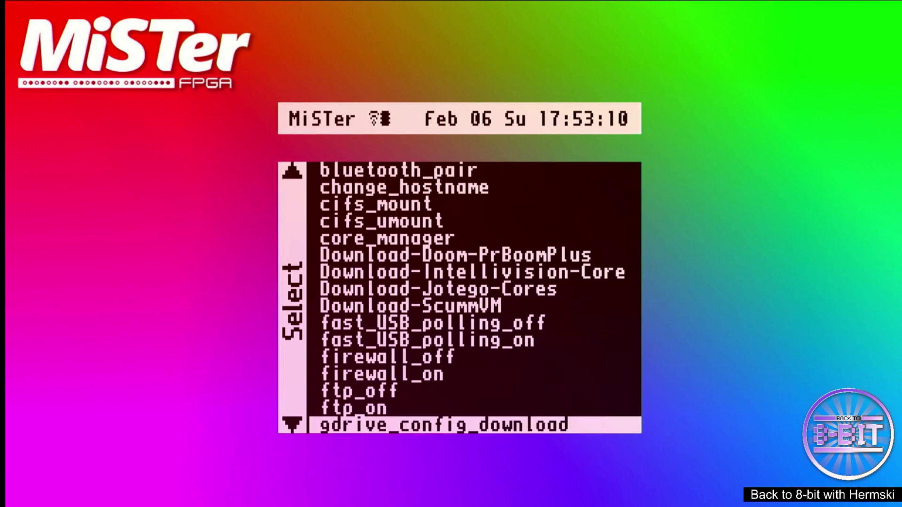
{"action": "scroll", "scroll_direction": "down", "scroll_amount": 3}
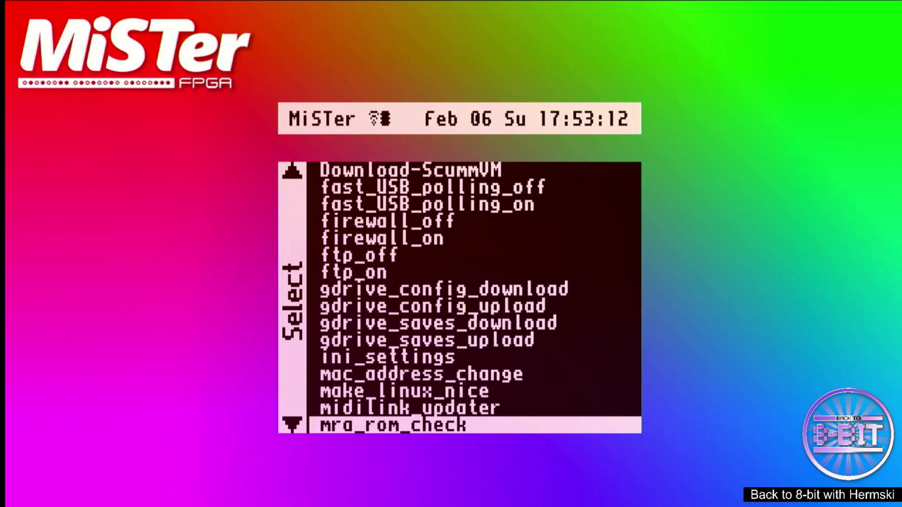
{"action": "scroll", "scroll_direction": "down", "scroll_amount": 3}
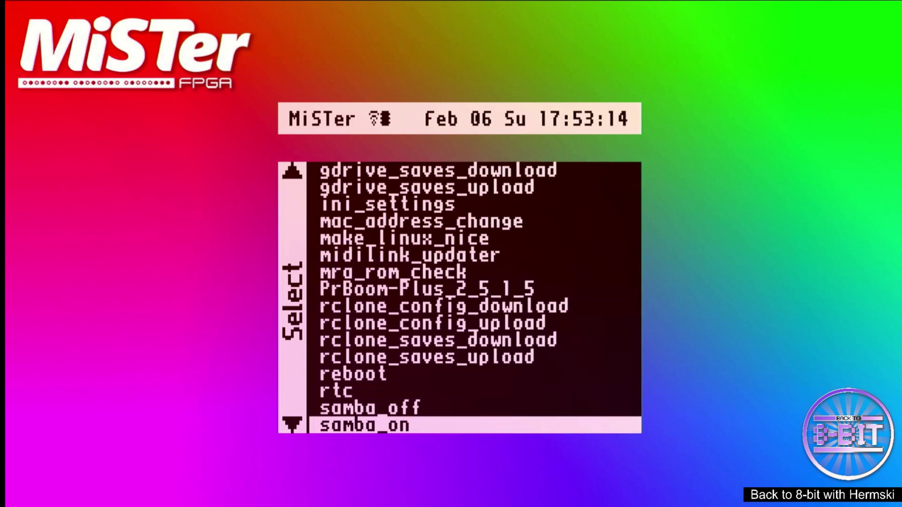
{"action": "scroll", "scroll_direction": "down", "scroll_amount": 3}
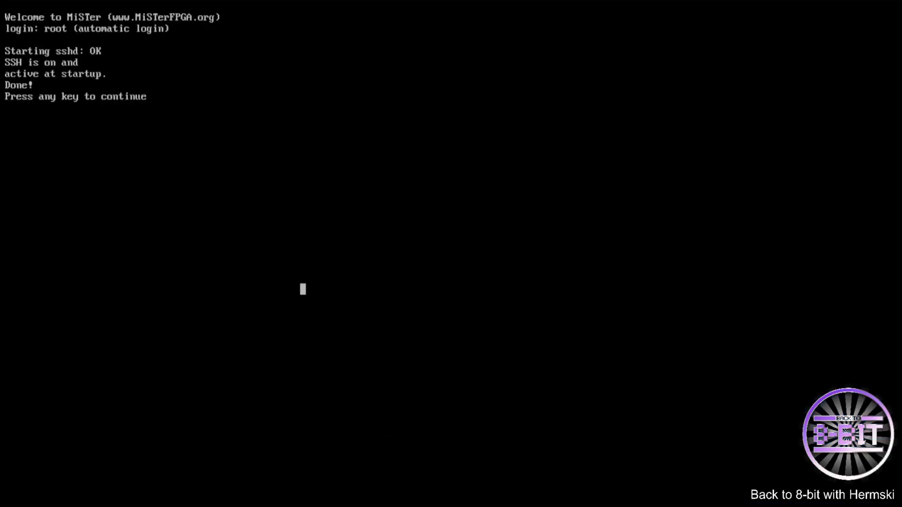
Dismiss the 'SSH is on and active at startup' completion message
{"action": "key", "text": "enter"}
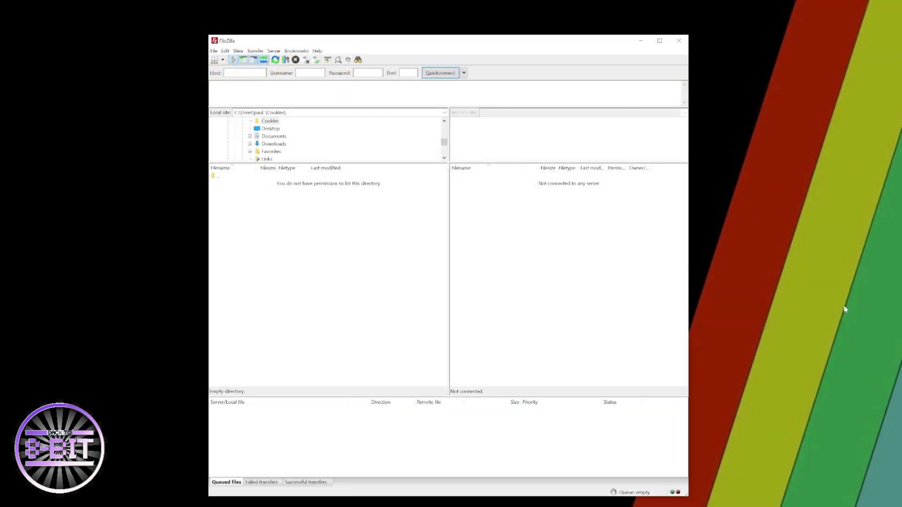
{"action": "mouse_move", "coordinate": [306, 263]}
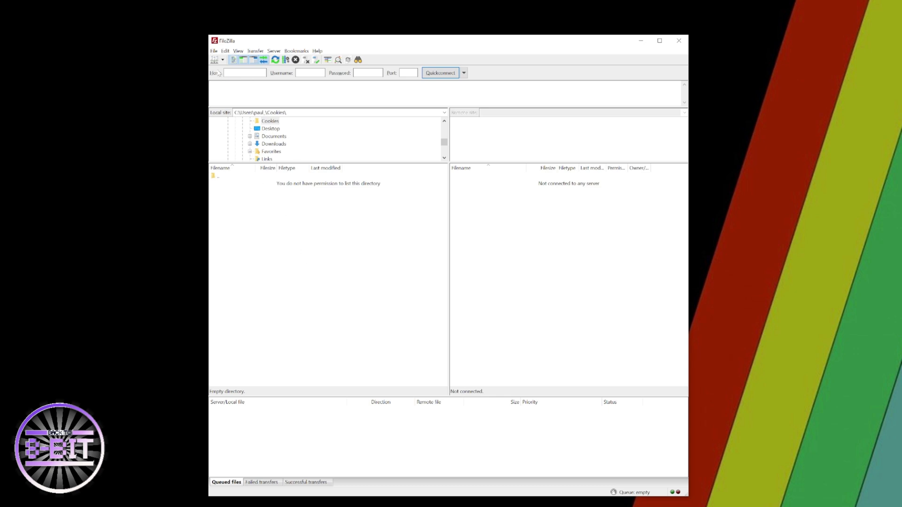
Bring up FileZilla's File menu to reach the Site Manager
{"action": "left_click", "coordinate": [213, 51]}
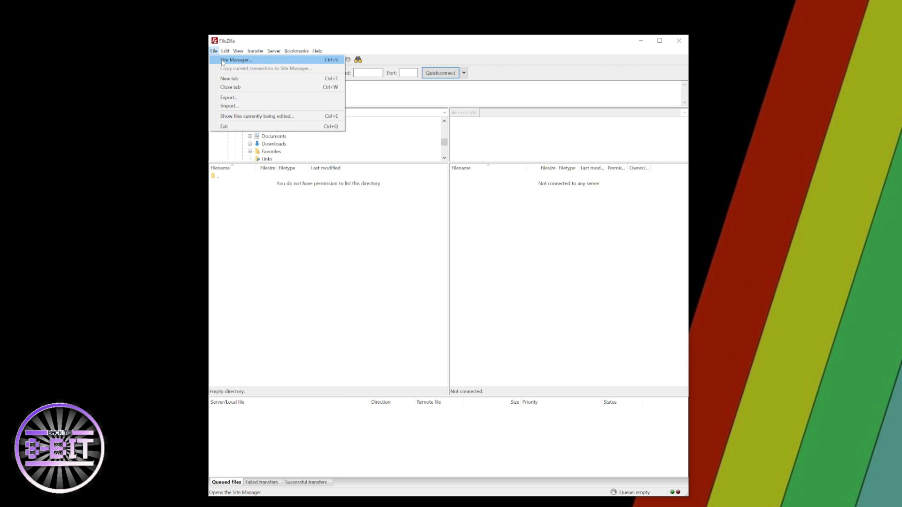
{"action": "left_click", "coordinate": [235, 60]}
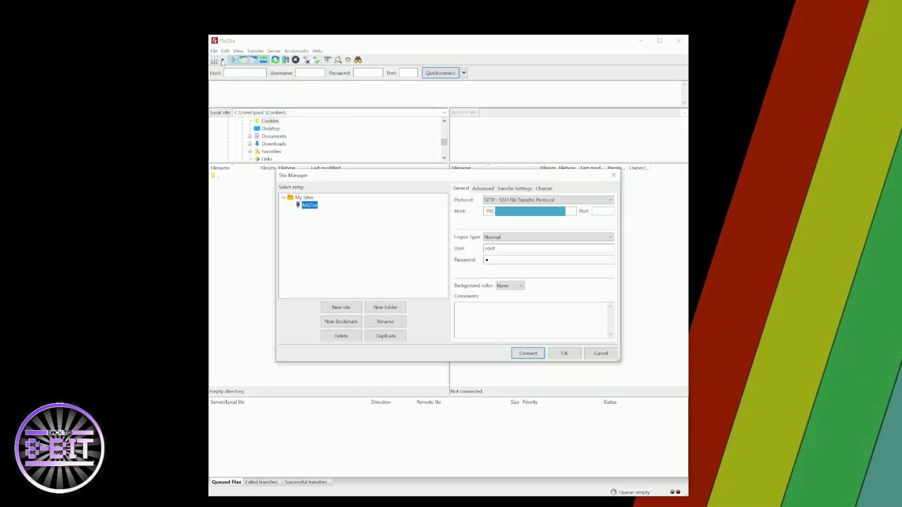
{"action": "mouse_move", "coordinate": [309, 217]}
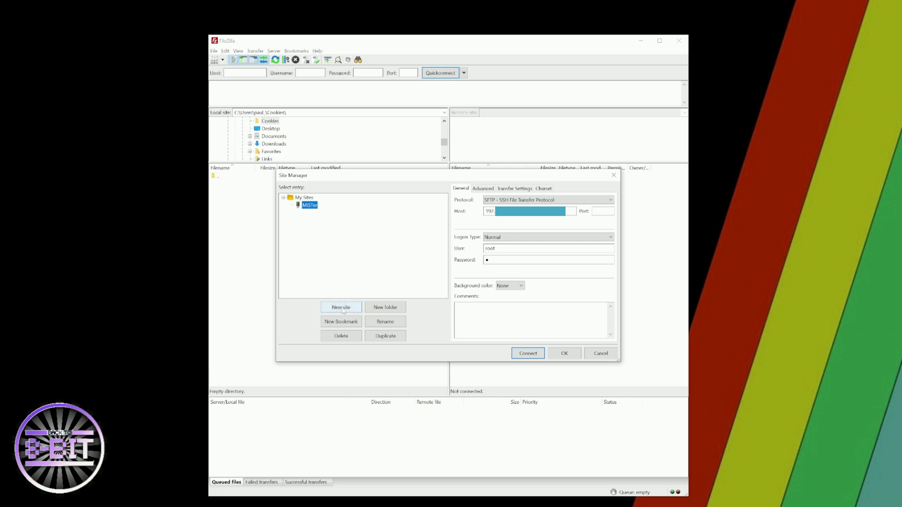
{"action": "left_click", "coordinate": [340, 306]}
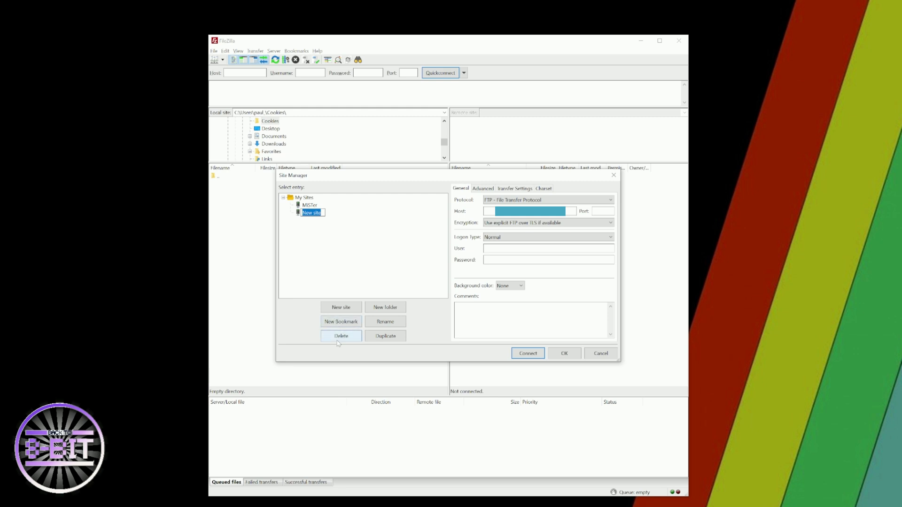
{"action": "left_click", "coordinate": [340, 336]}
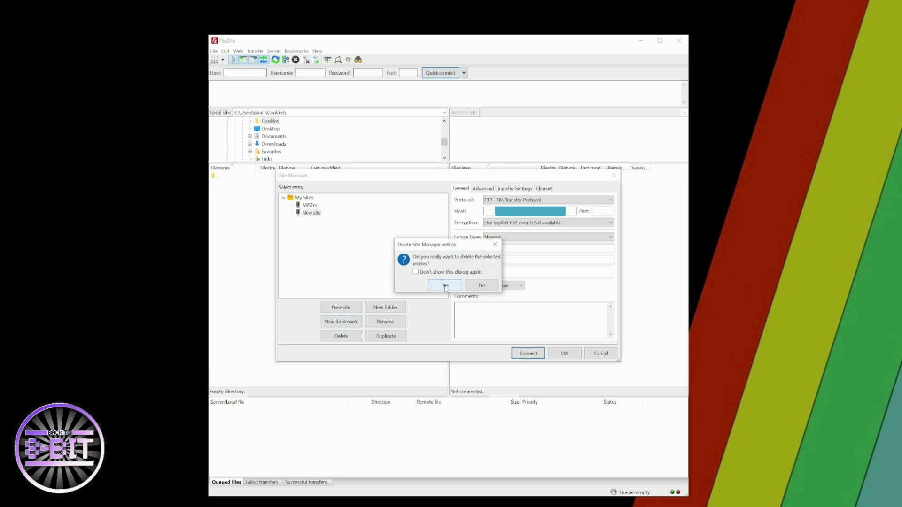
{"action": "left_click", "coordinate": [444, 285]}
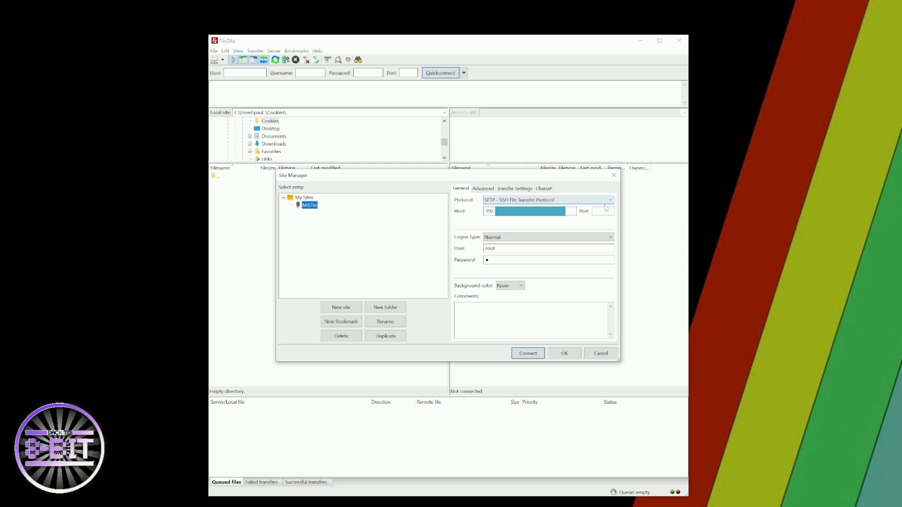
{"action": "left_click", "coordinate": [609, 199]}
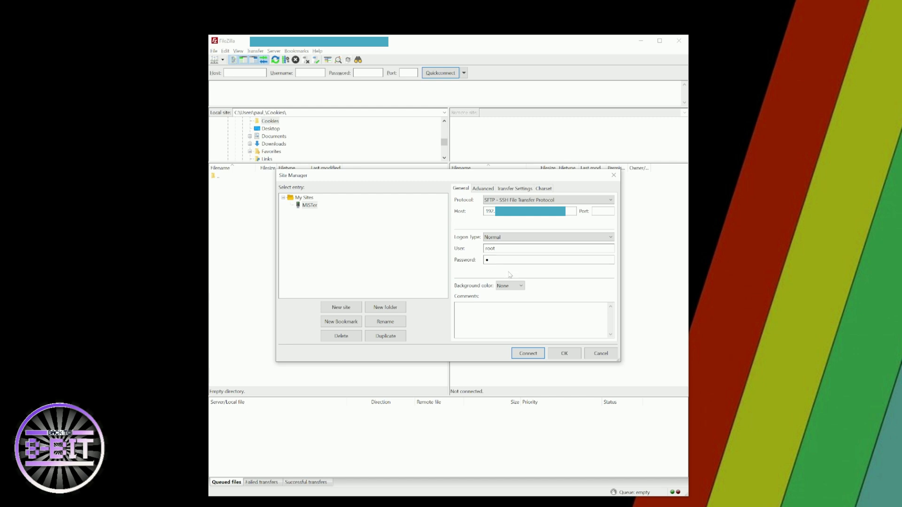
{"action": "left_click", "coordinate": [527, 353]}
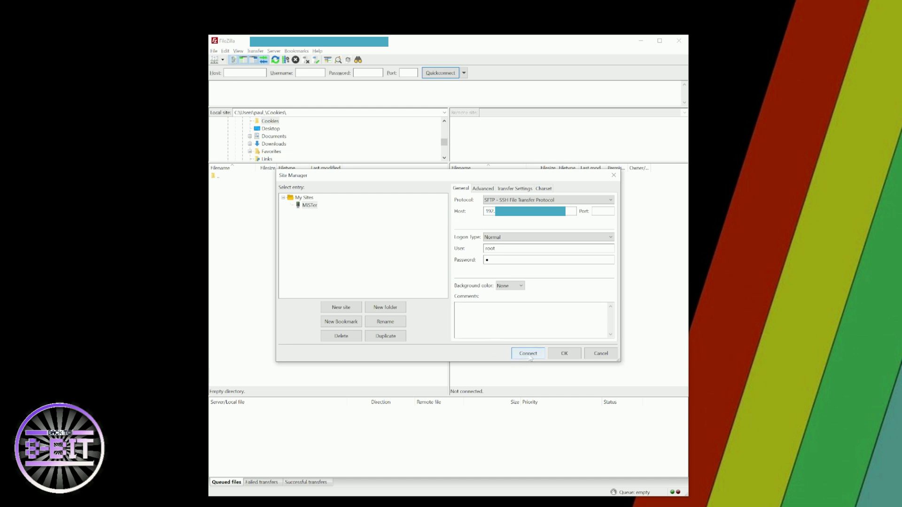
{"action": "mouse_move", "coordinate": [411, 331]}
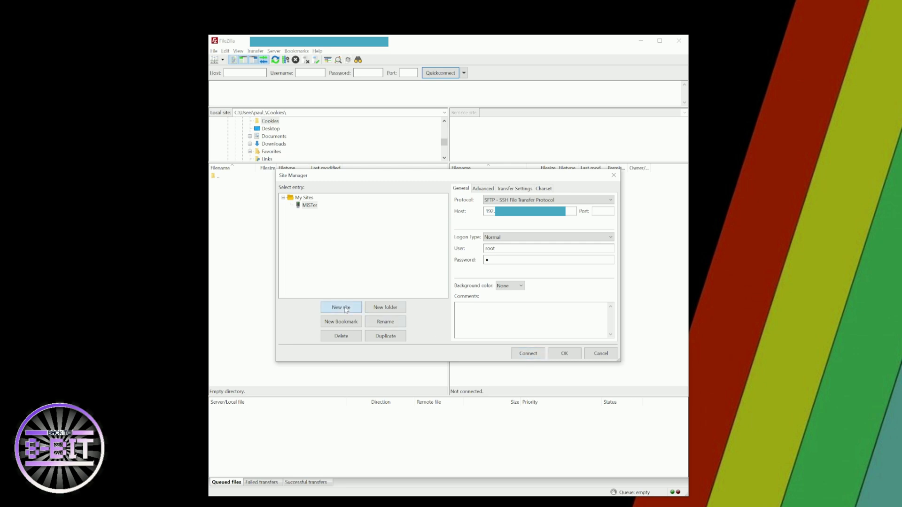
{"action": "left_click", "coordinate": [340, 306]}
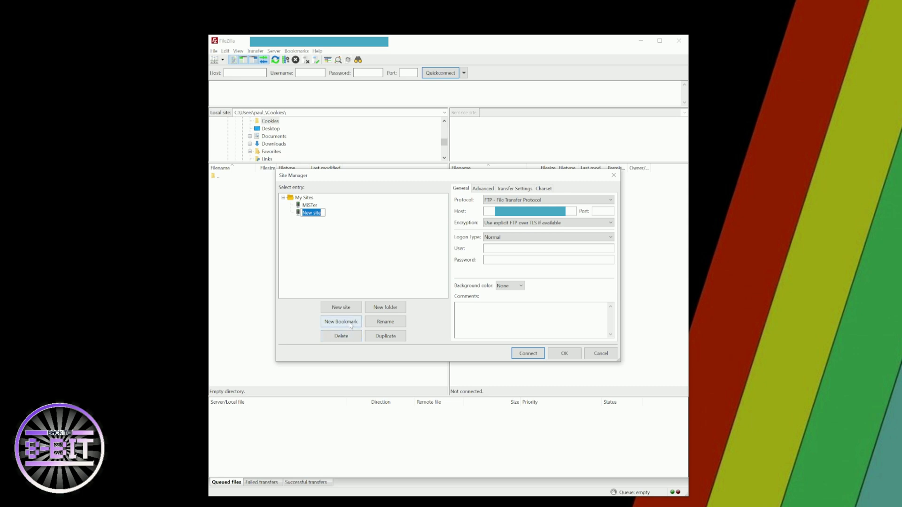
{"action": "left_click", "coordinate": [340, 336]}
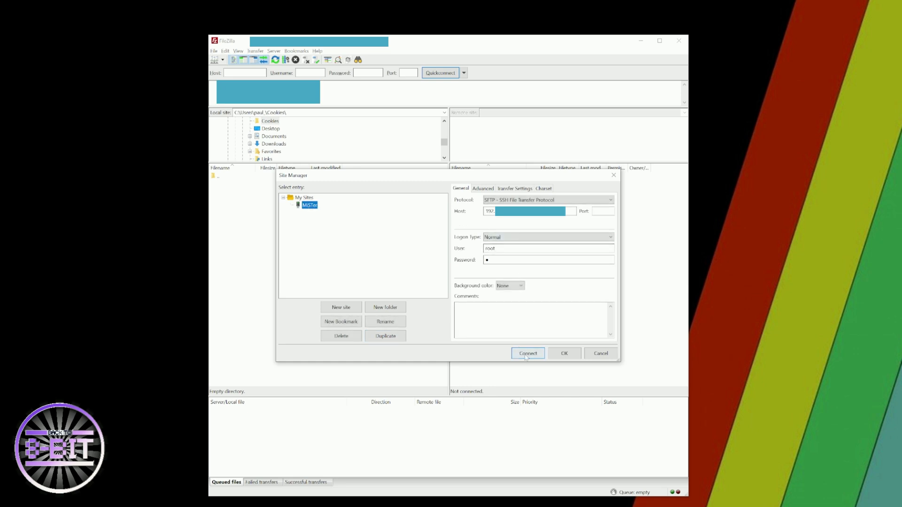
Connect to the saved MiSTer site over SFTP, landing in the remote /root directory
{"action": "left_click", "coordinate": [527, 353]}
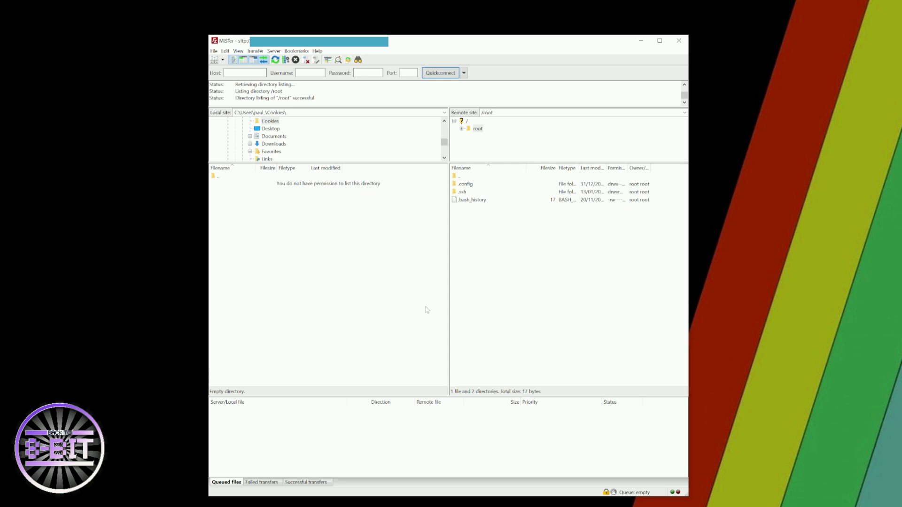
{"action": "mouse_move", "coordinate": [457, 215]}
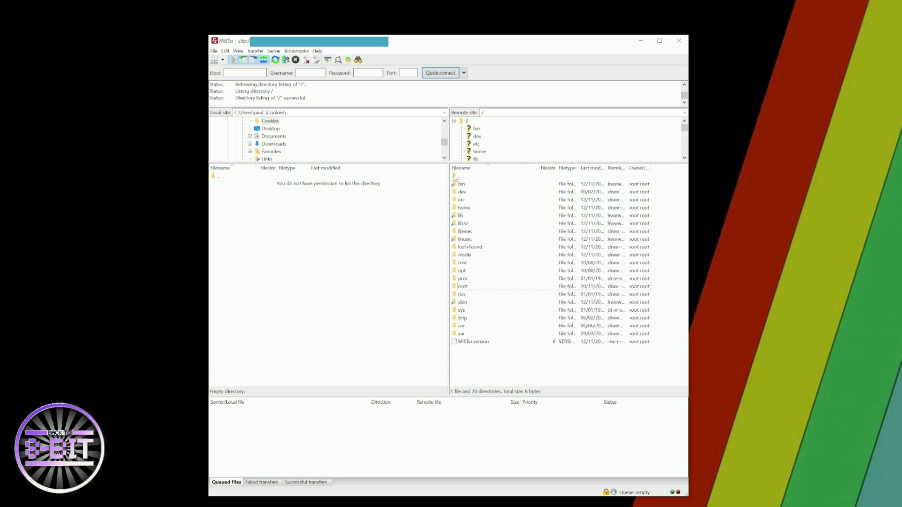
{"action": "mouse_move", "coordinate": [460, 290]}
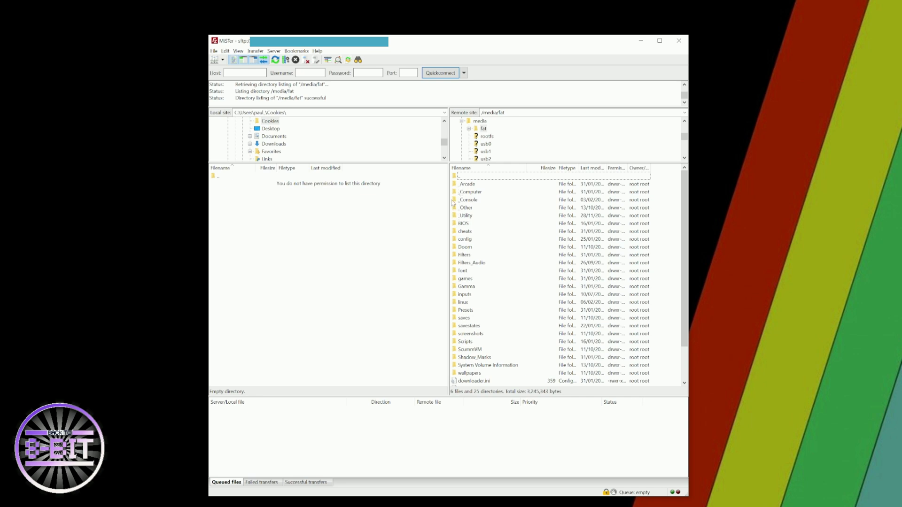
{"action": "double_click", "coordinate": [467, 199]}
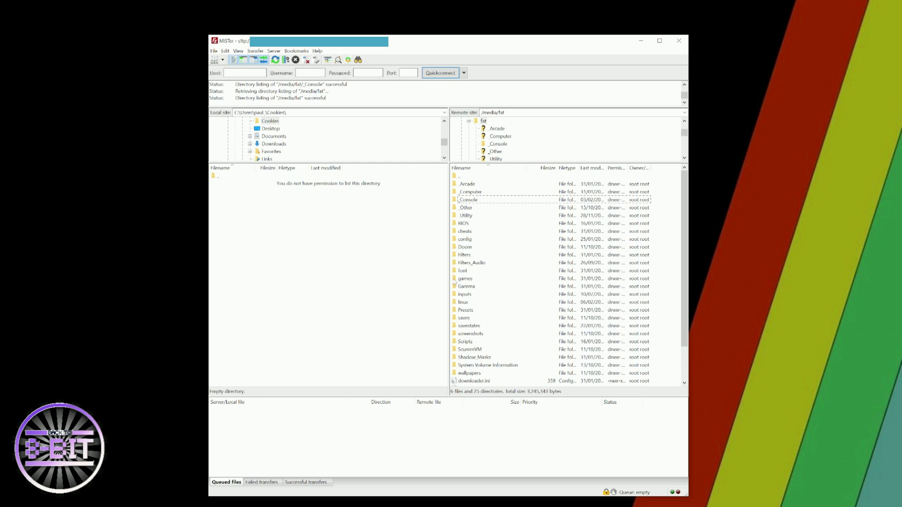
{"action": "double_click", "coordinate": [465, 278]}
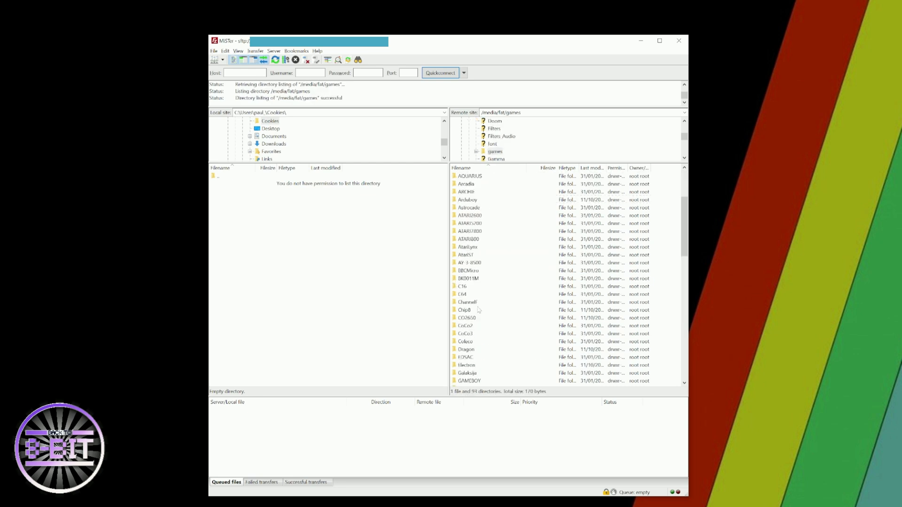
{"action": "scroll", "scroll_direction": "down", "scroll_amount": 3}
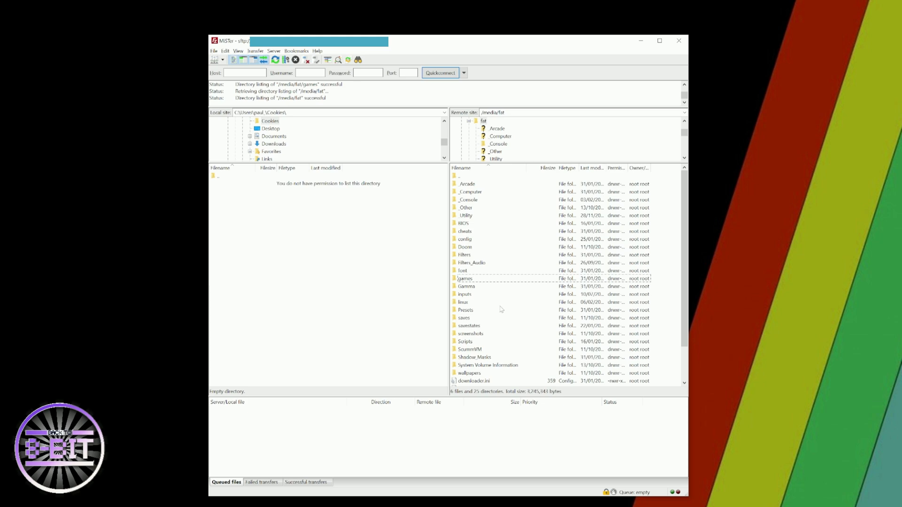
{"action": "mouse_move", "coordinate": [500, 309]}
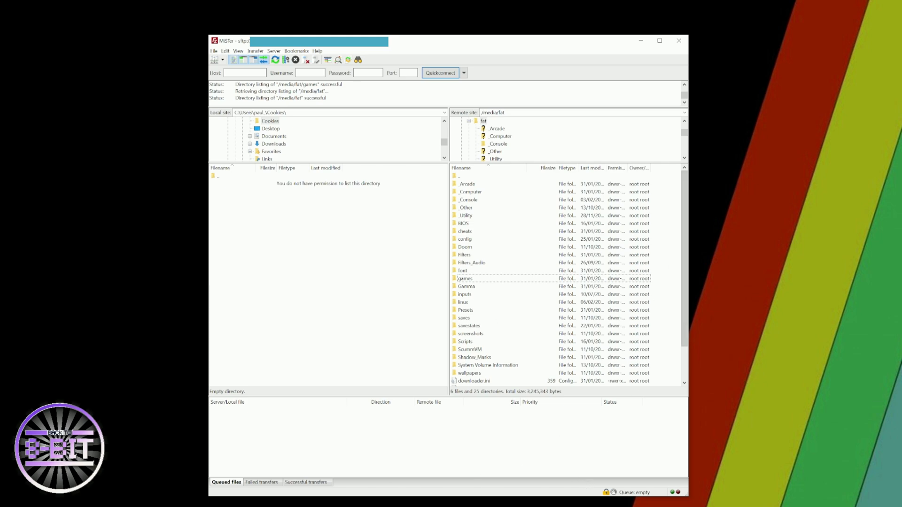